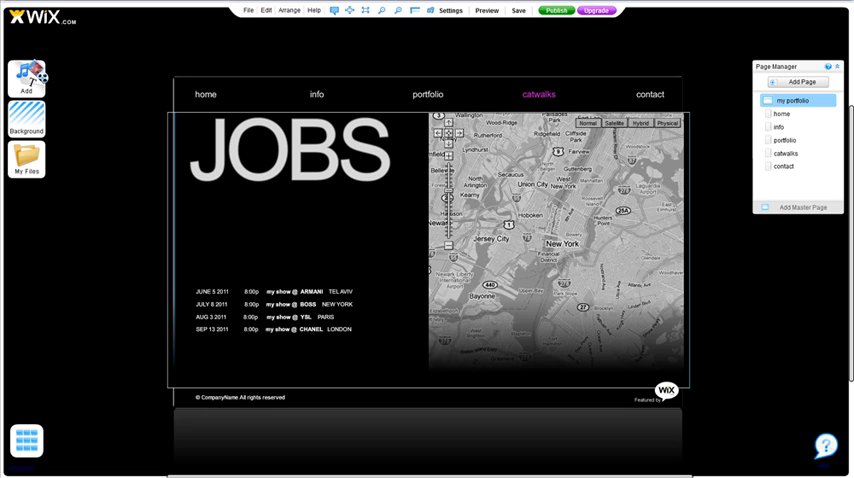
mouse_move(724, 228)
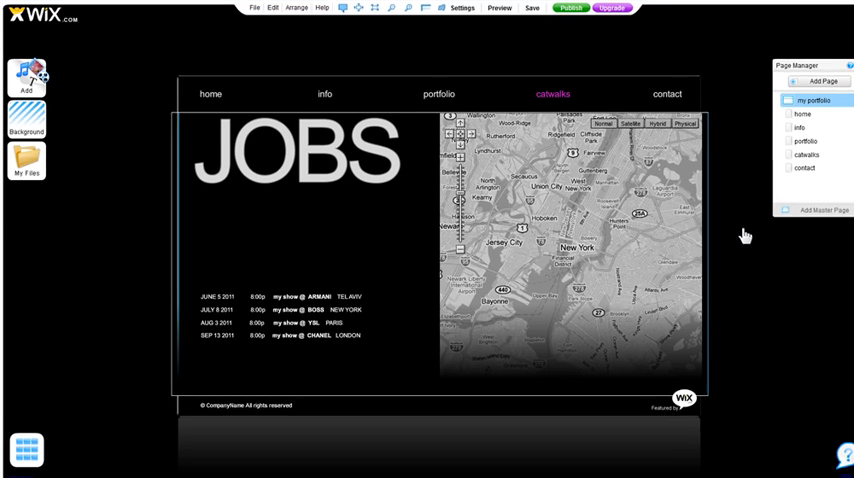
- Add a 'MY BUTTON' navigation button and drag it just below the JOBS heading
click(24, 76)
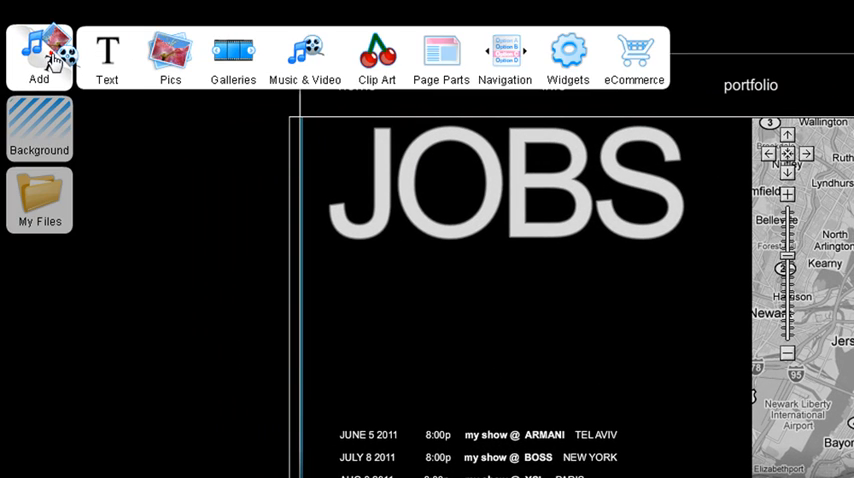
click(504, 56)
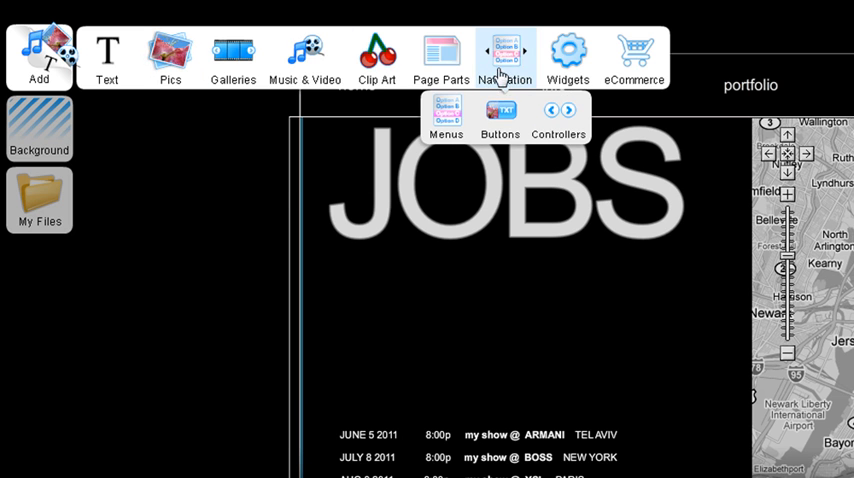
click(500, 110)
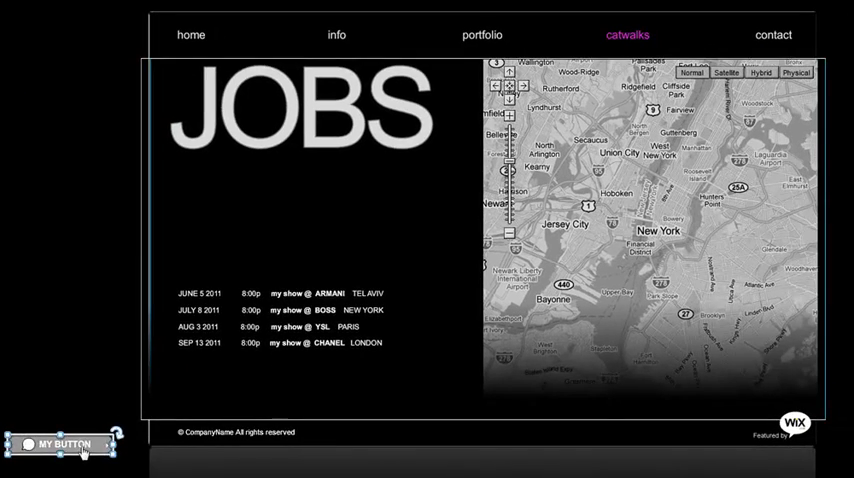
drag(56, 448, 312, 180)
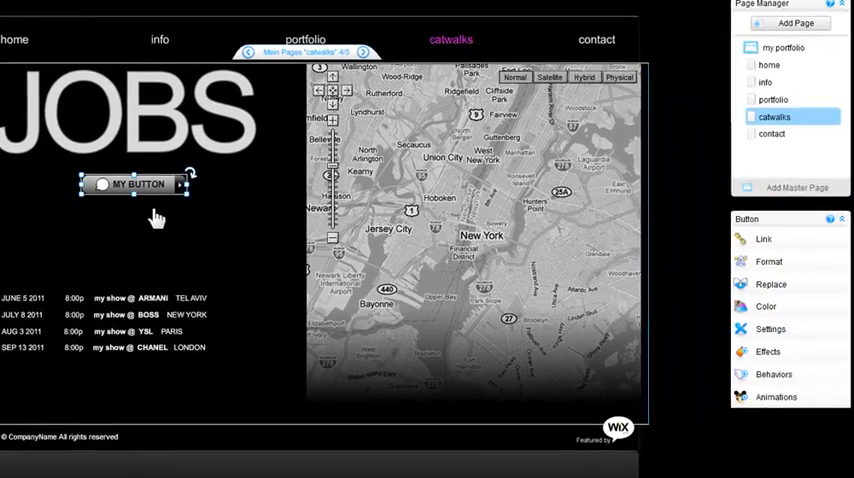
mouse_move(708, 228)
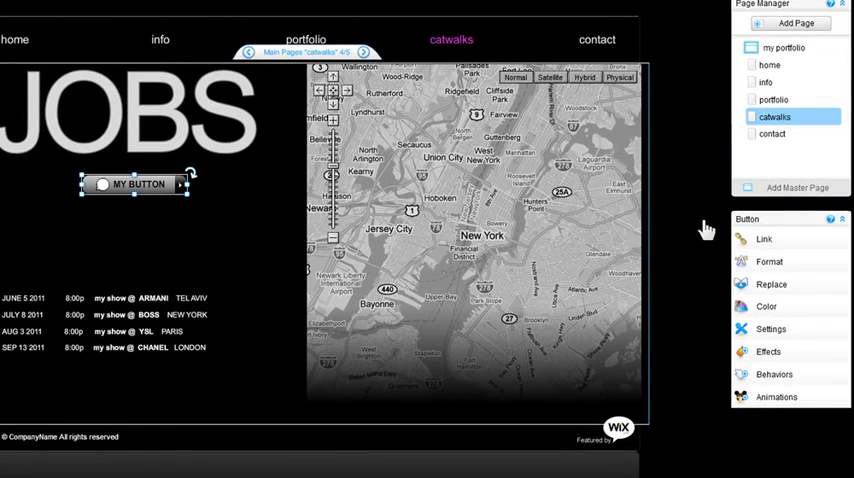
click(764, 238)
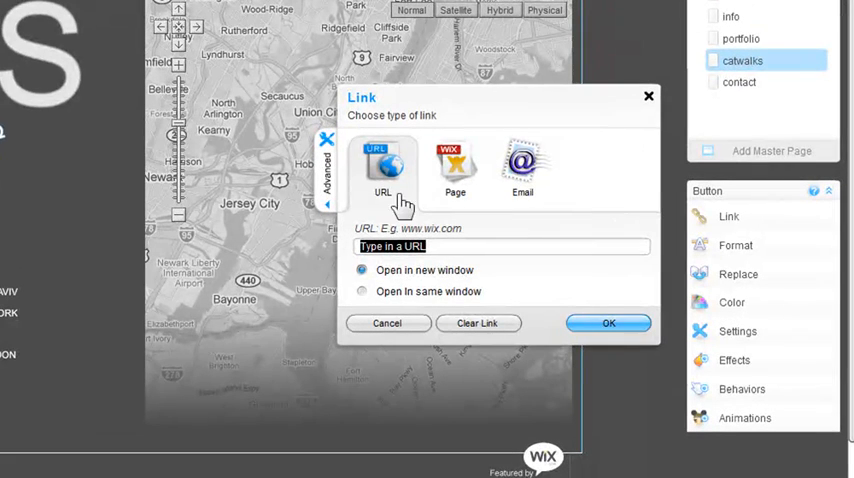
mouse_move(490, 196)
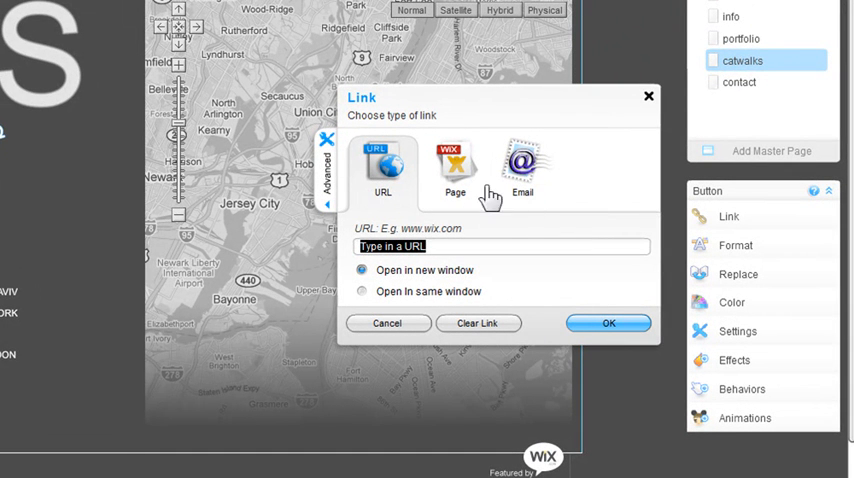
mouse_move(384, 168)
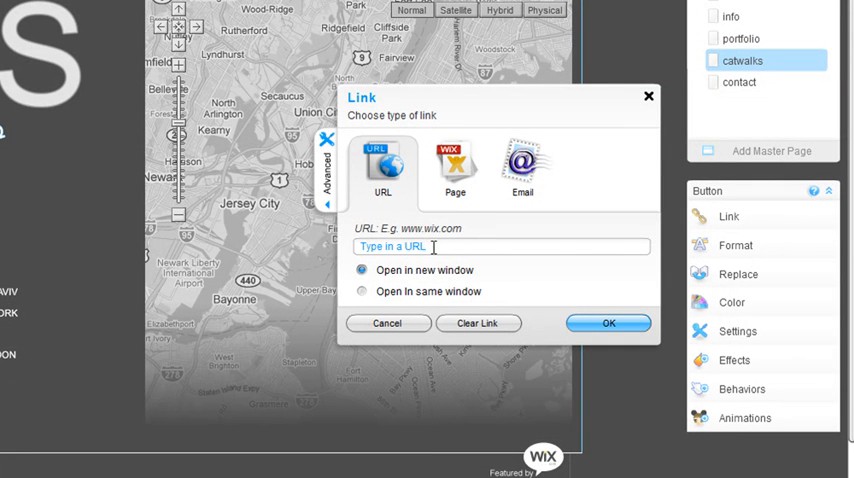
text(http://www.youtube.com/watch?v=OtZyj_UHAcw)
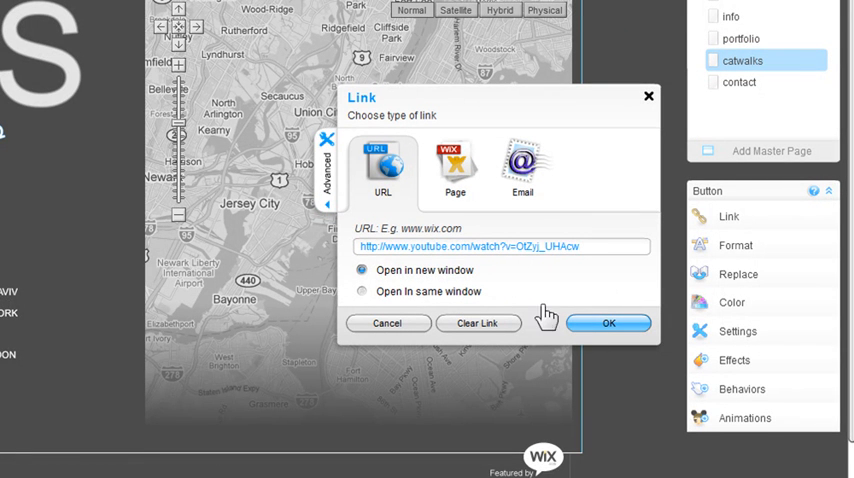
click(454, 170)
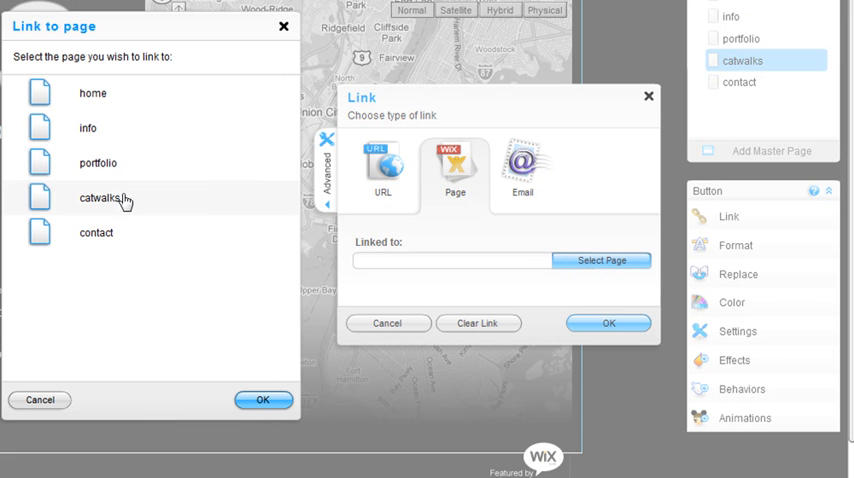
mouse_move(240, 338)
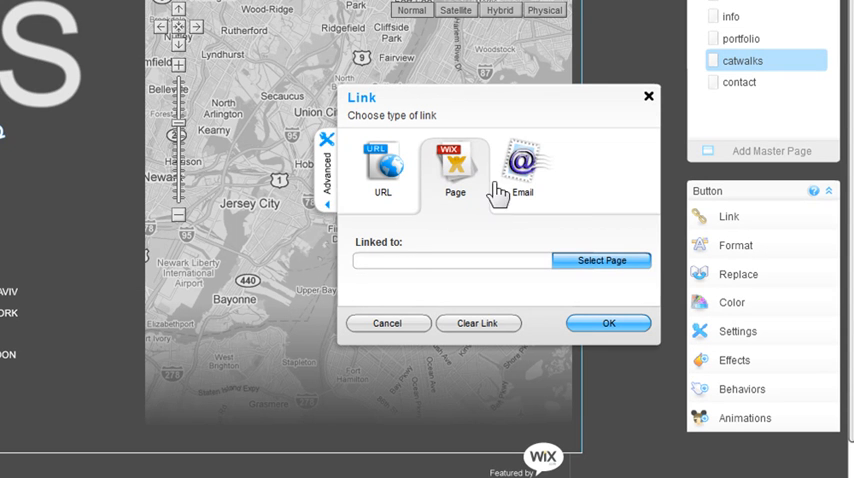
- Switch the button's link type to Email and focus the empty address field
click(520, 164)
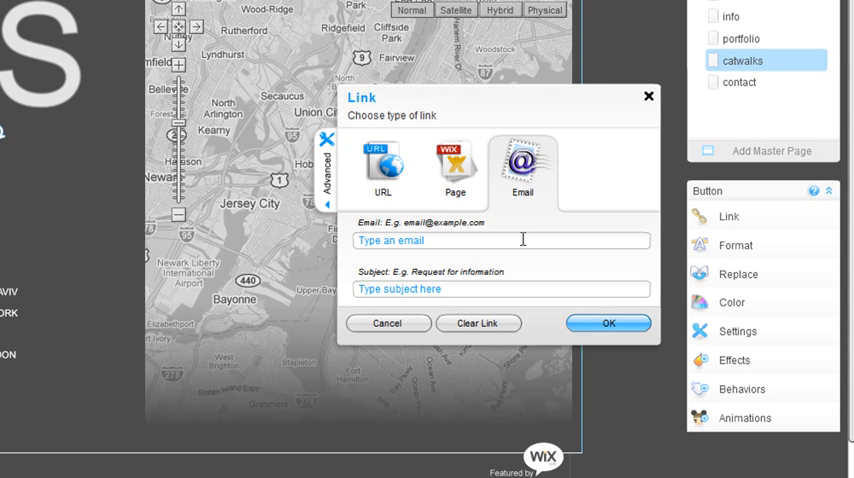
click(500, 240)
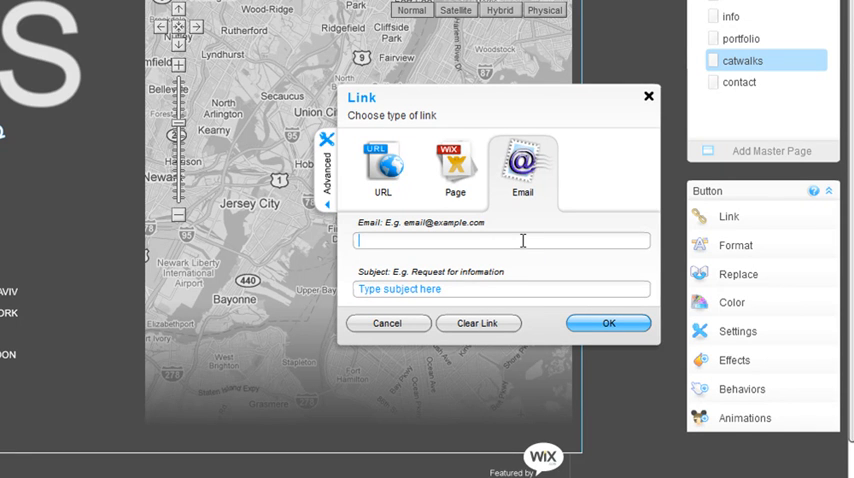
mouse_move(508, 198)
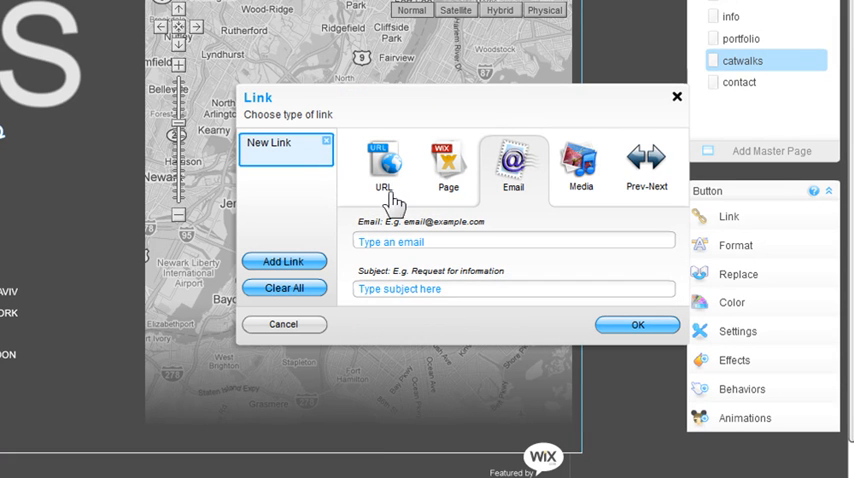
- Browse the Media link type's Galleries and Music targets, then cancel without choosing one
click(580, 168)
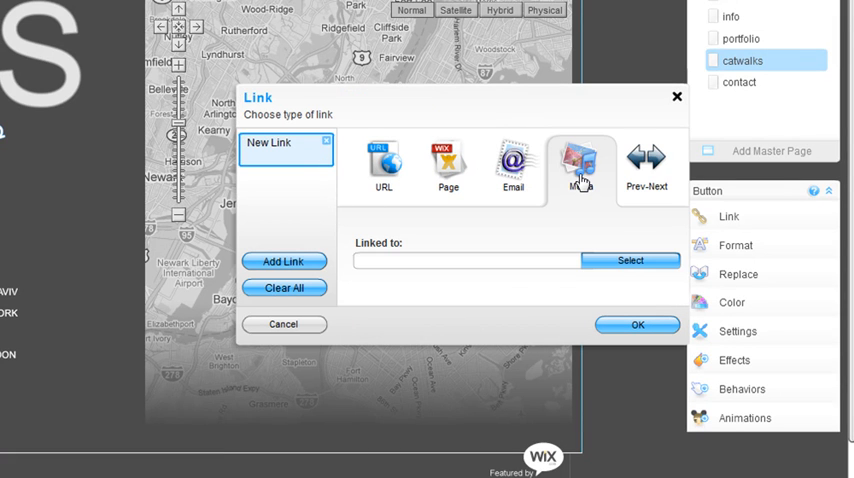
click(580, 164)
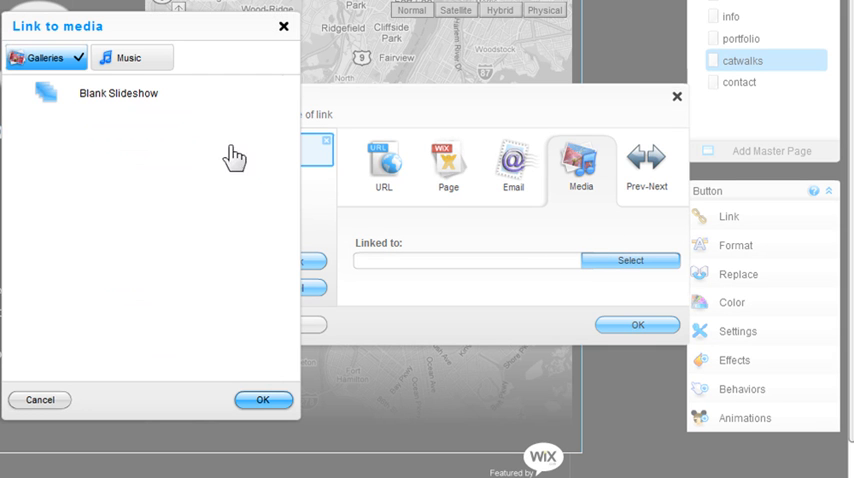
click(132, 56)
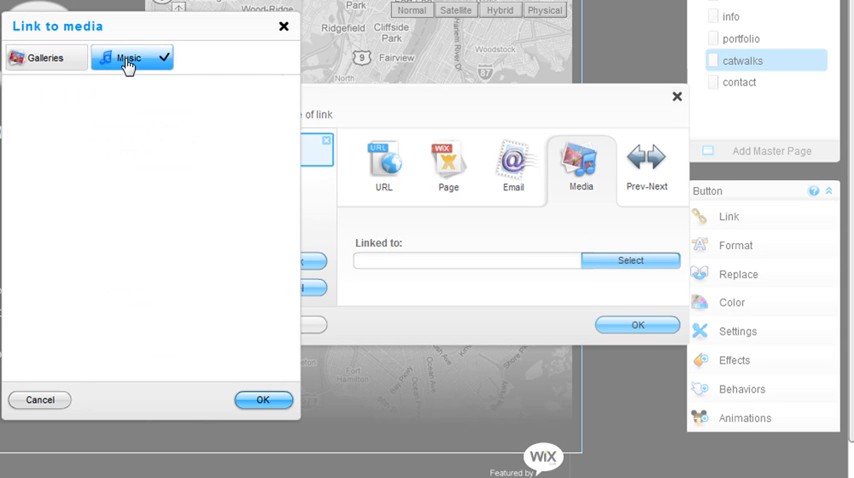
click(42, 56)
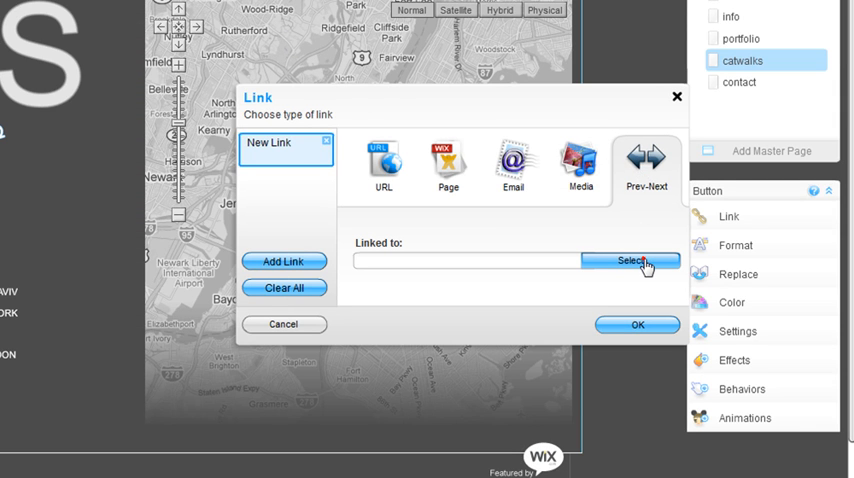
- View the Prev-Next link targets, close them, and confirm the link settings with OK
click(628, 260)
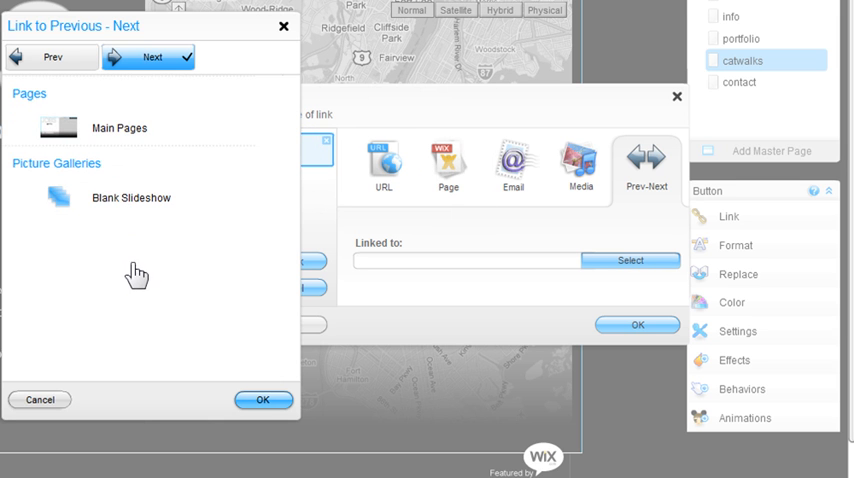
click(264, 400)
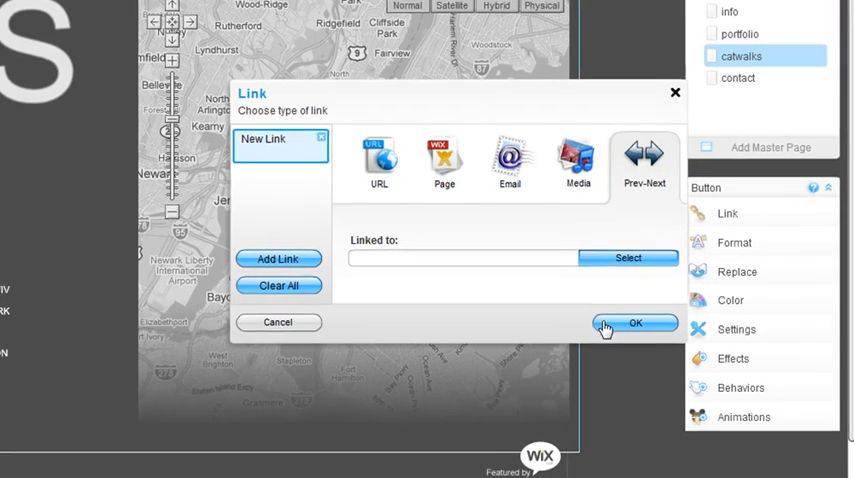
click(634, 324)
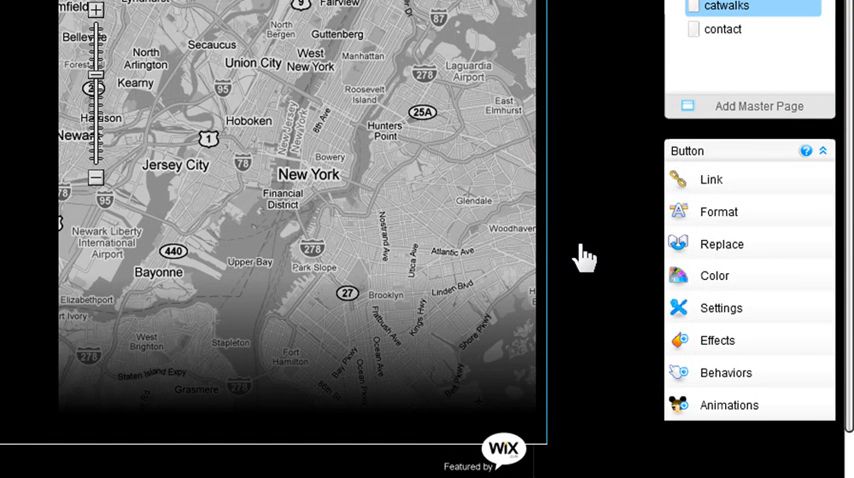
mouse_move(722, 286)
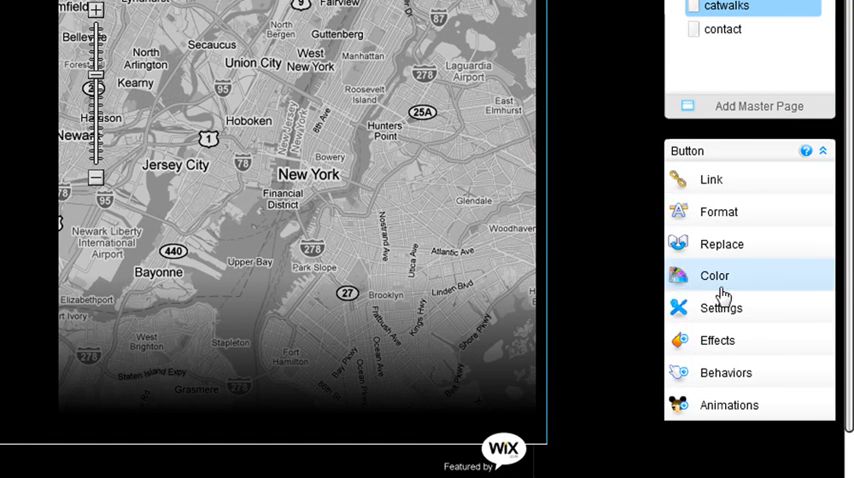
mouse_move(720, 244)
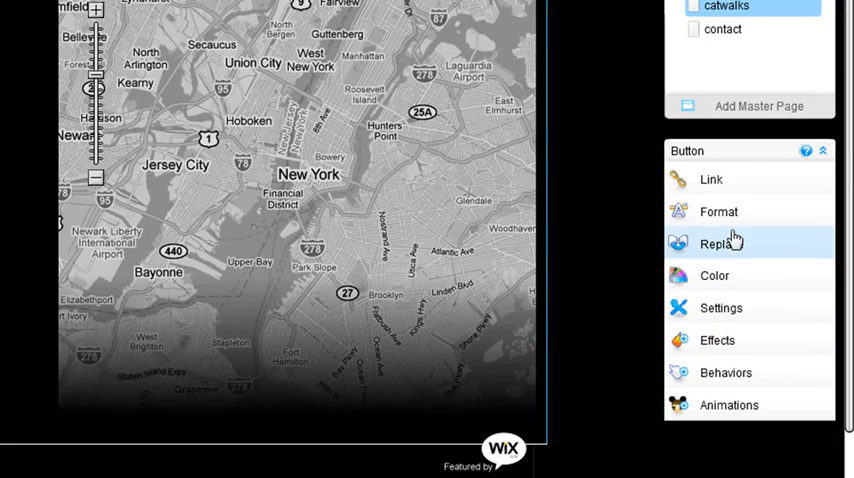
click(718, 212)
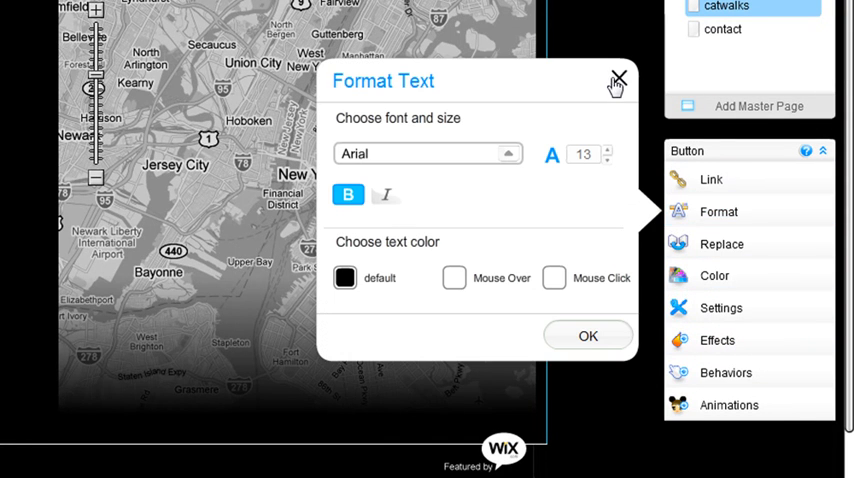
click(620, 78)
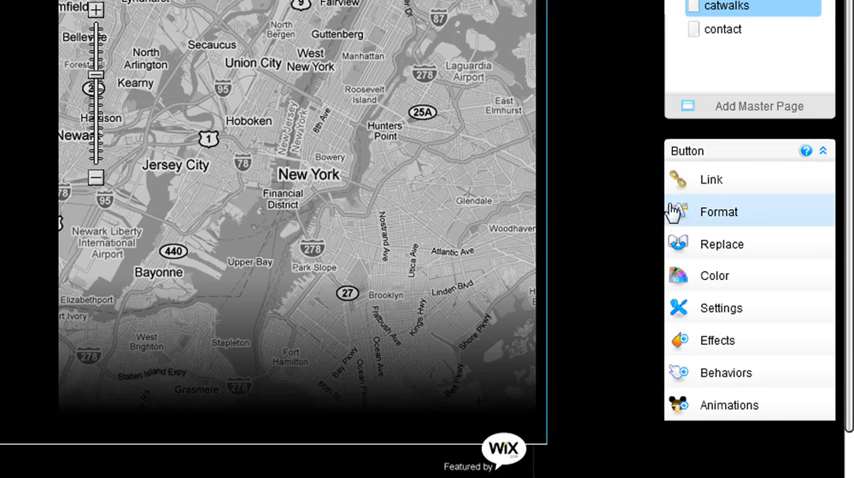
click(720, 244)
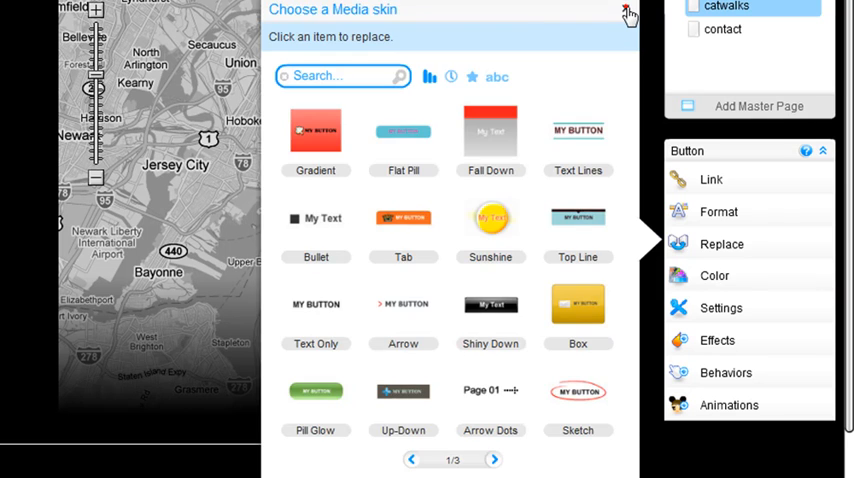
click(628, 12)
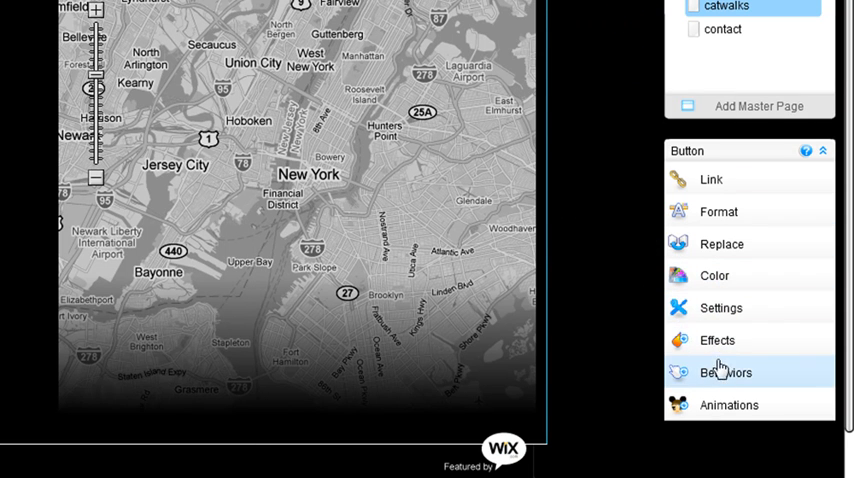
mouse_move(728, 464)
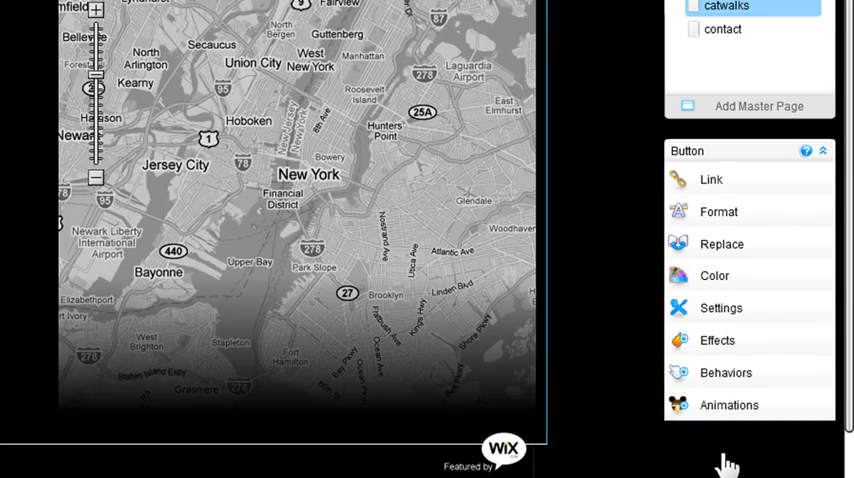